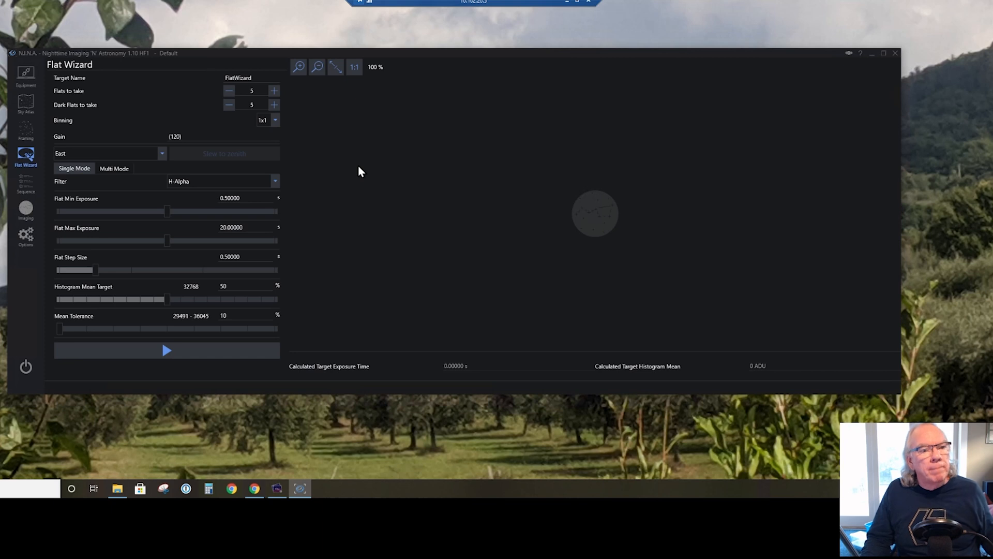
mouse_move(371, 195)
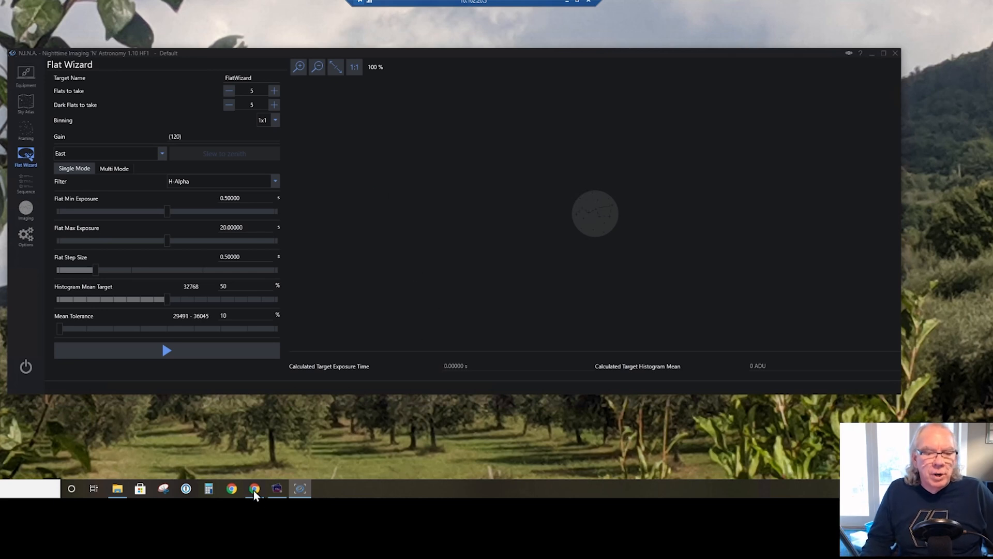
Bring Chrome with the Pegasus Astro FlatMaster 150 product page to the front
left_click(254, 488)
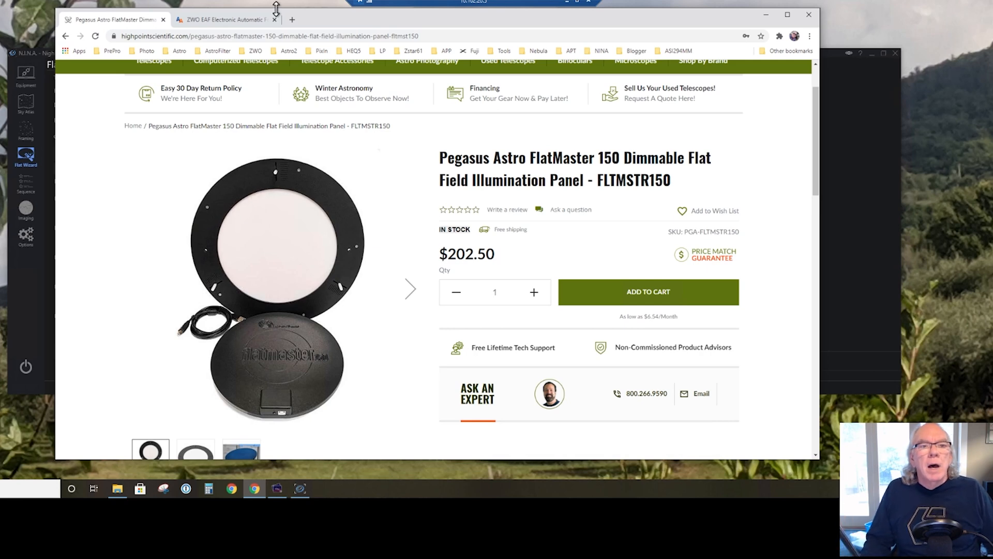
Switch to the ZWO EAF electronic focuser product page on Agena AstroProducts
left_click(221, 20)
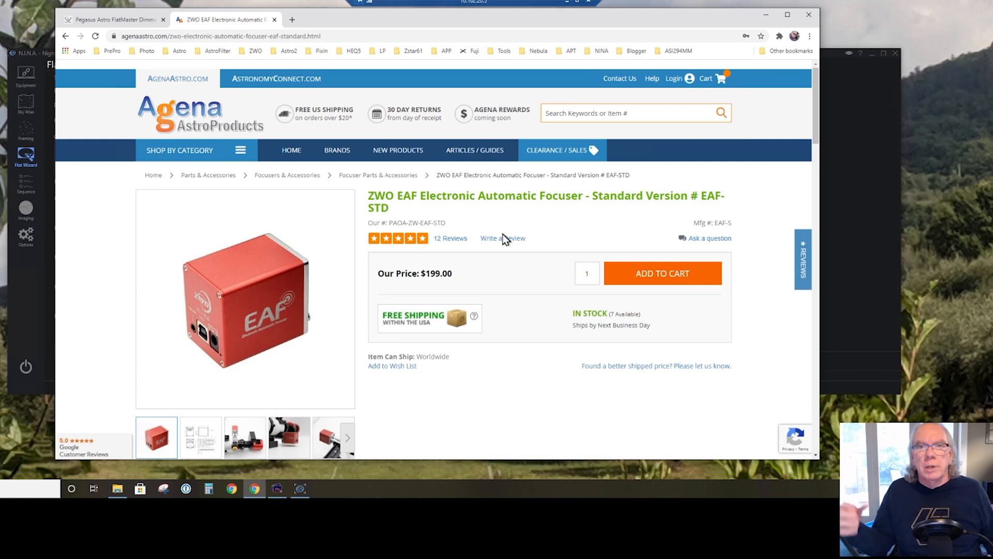
mouse_move(764, 13)
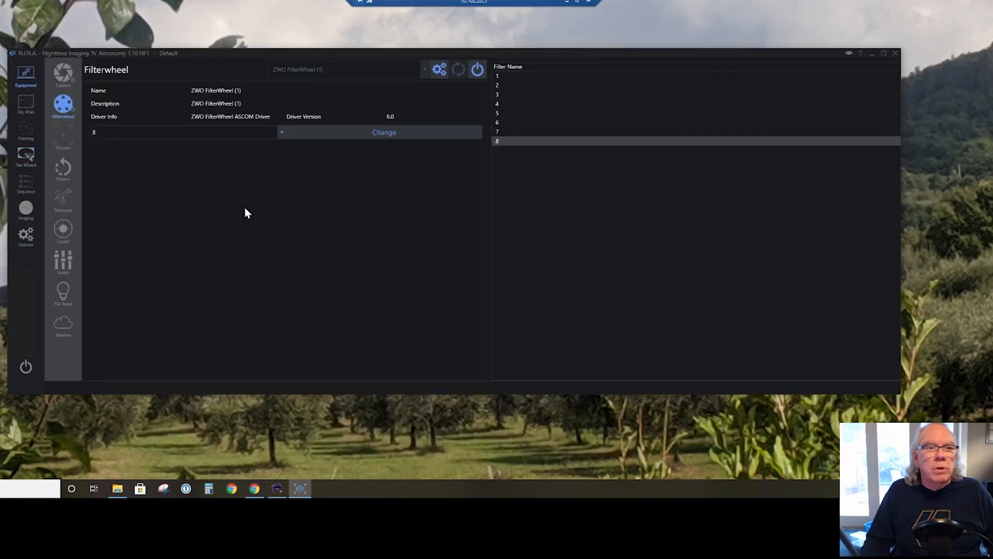
Show the ZWO ASI294MM Pro camera's equipment details and temperature control
left_click(63, 74)
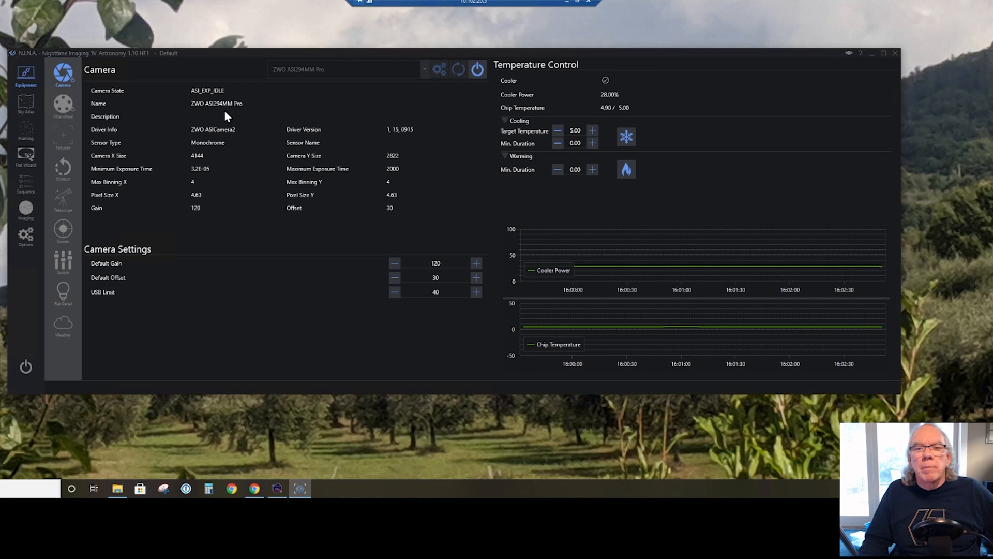
mouse_move(726, 144)
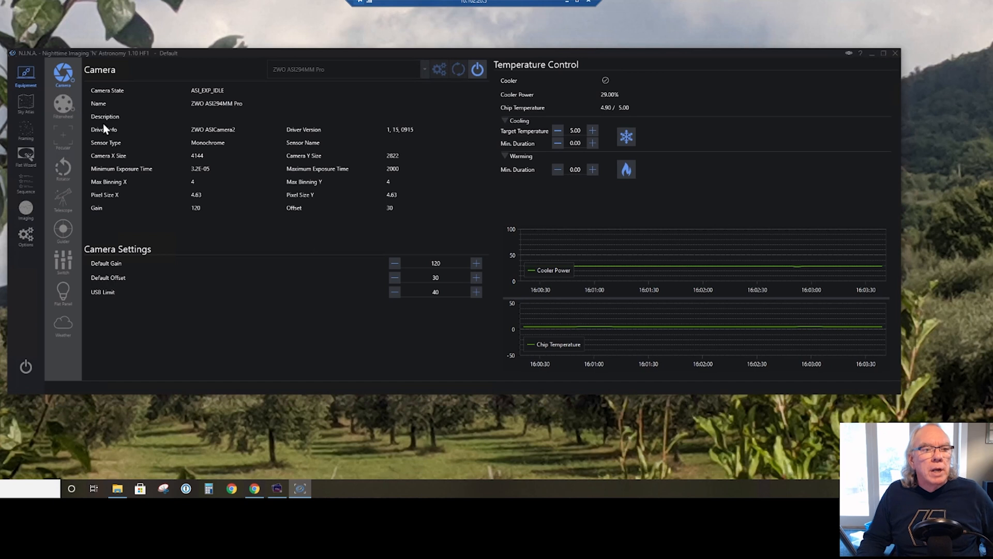
Show the ZWO FilterWheel's equipment details and review its eight filter slots
left_click(63, 104)
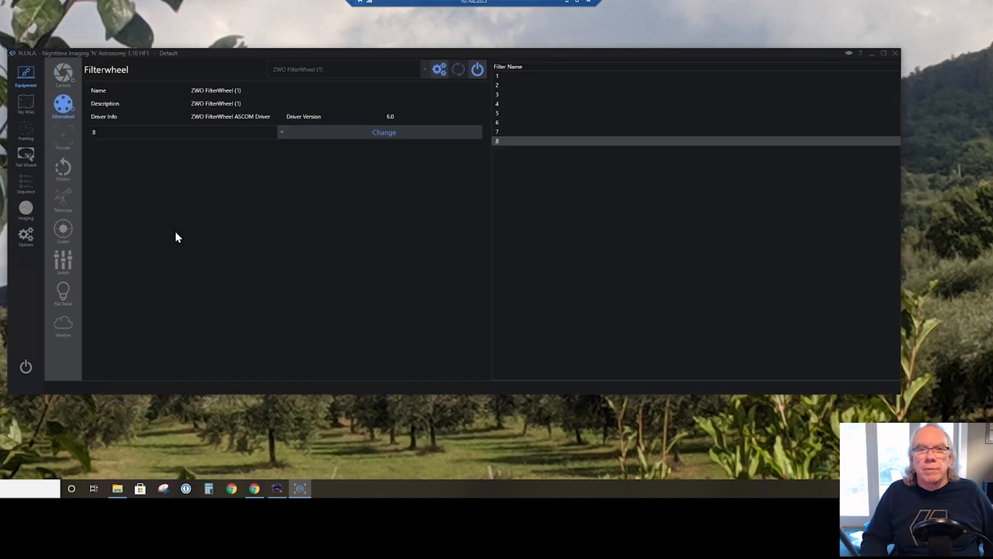
mouse_move(273, 142)
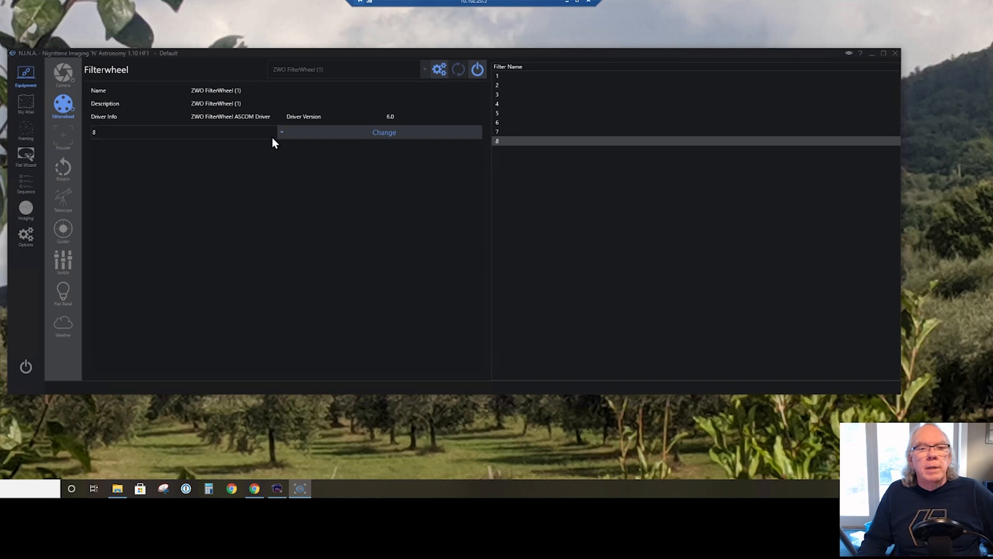
left_click(280, 131)
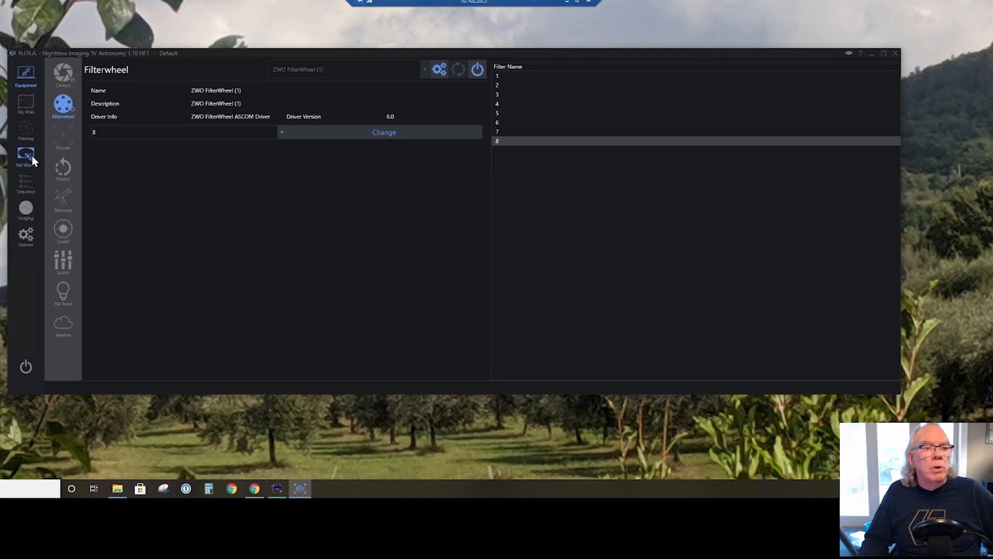
Return to the Flat Wizard with five H-Alpha flats and five dark flats configured
left_click(25, 155)
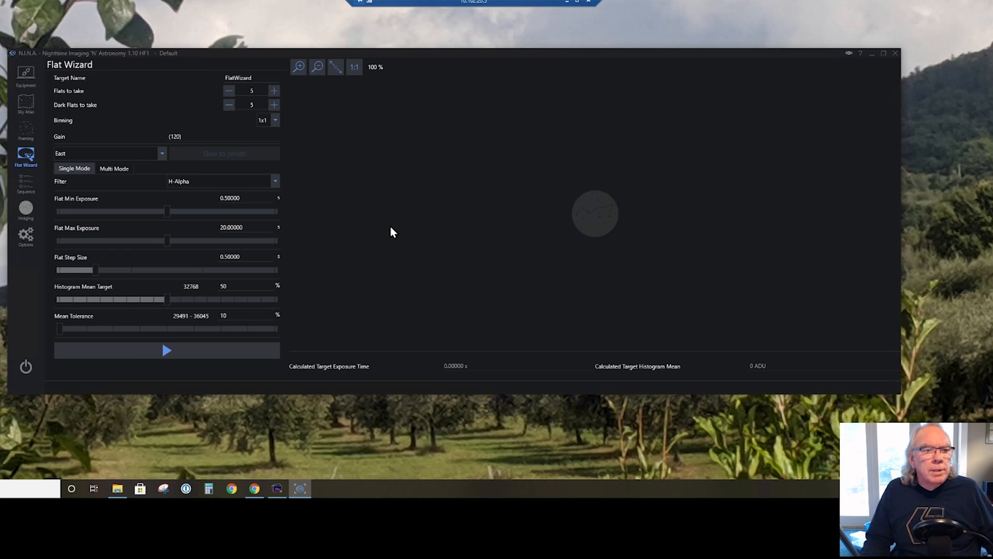
mouse_move(256, 105)
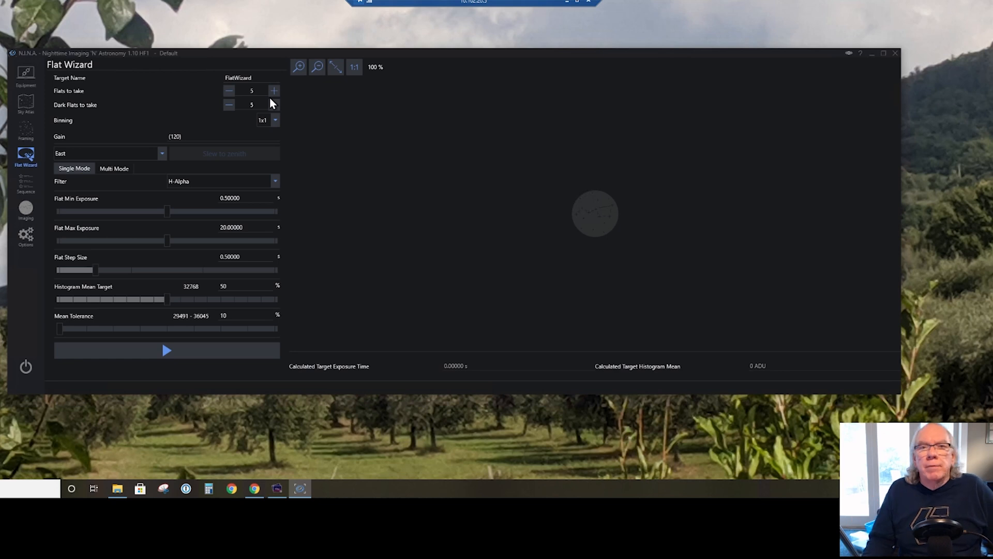
mouse_move(335, 132)
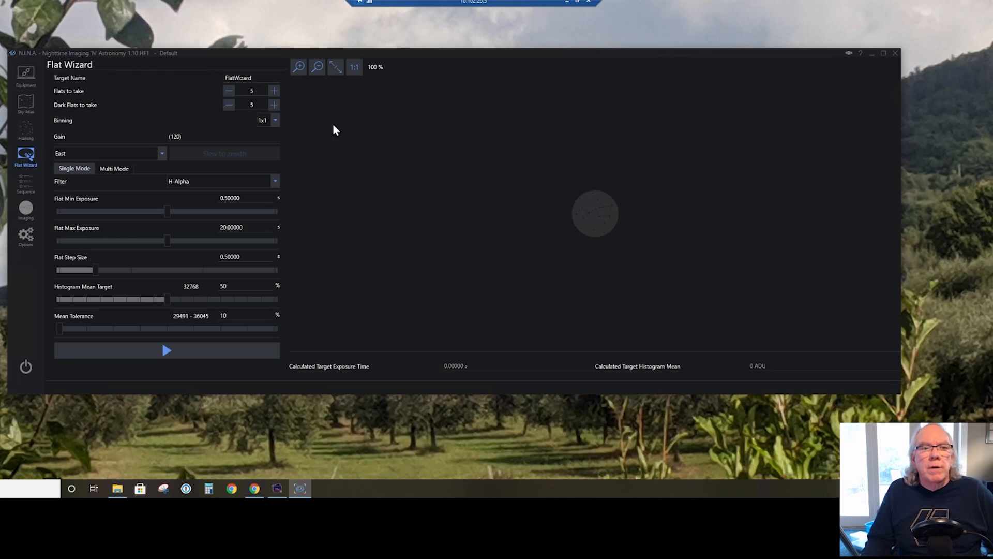
mouse_move(330, 134)
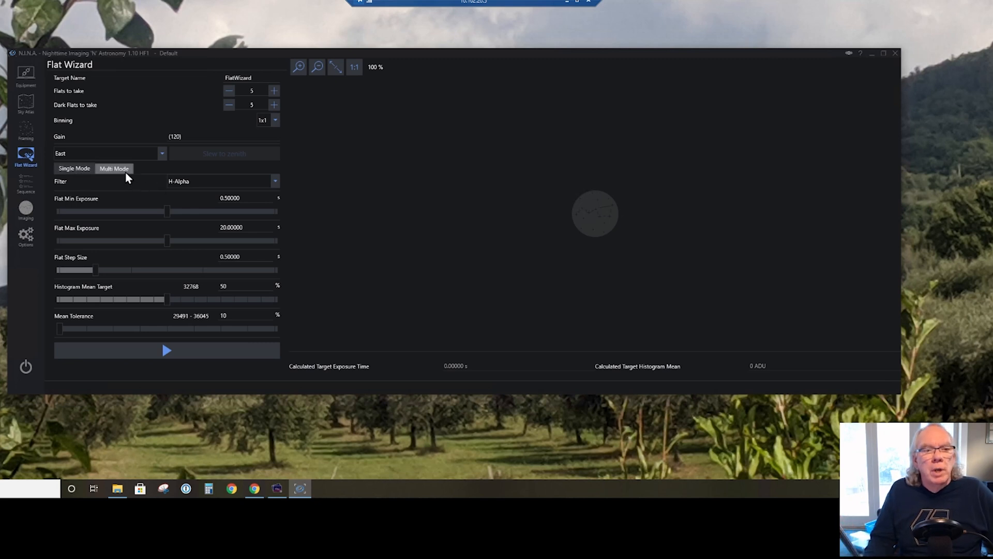
left_click(113, 167)
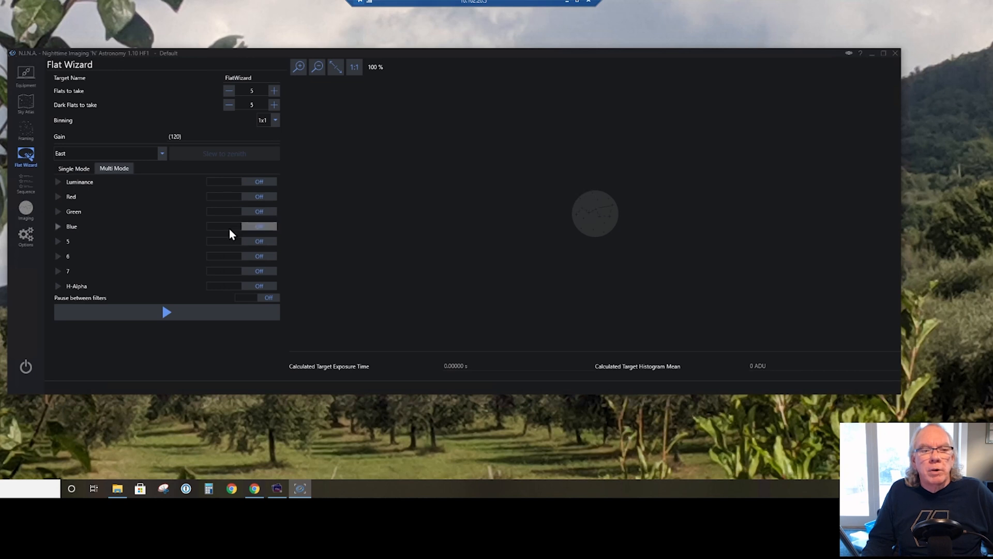
mouse_move(123, 267)
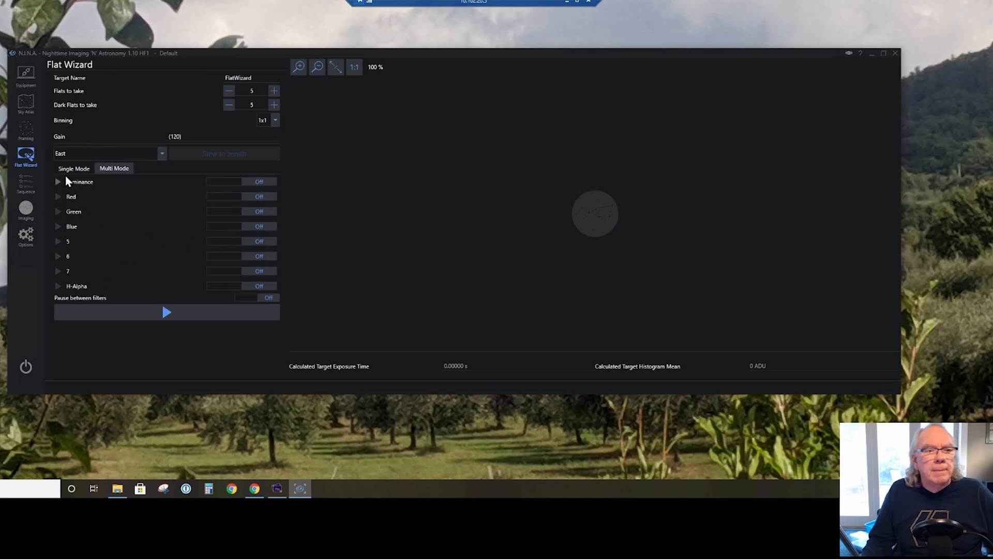
left_click(73, 168)
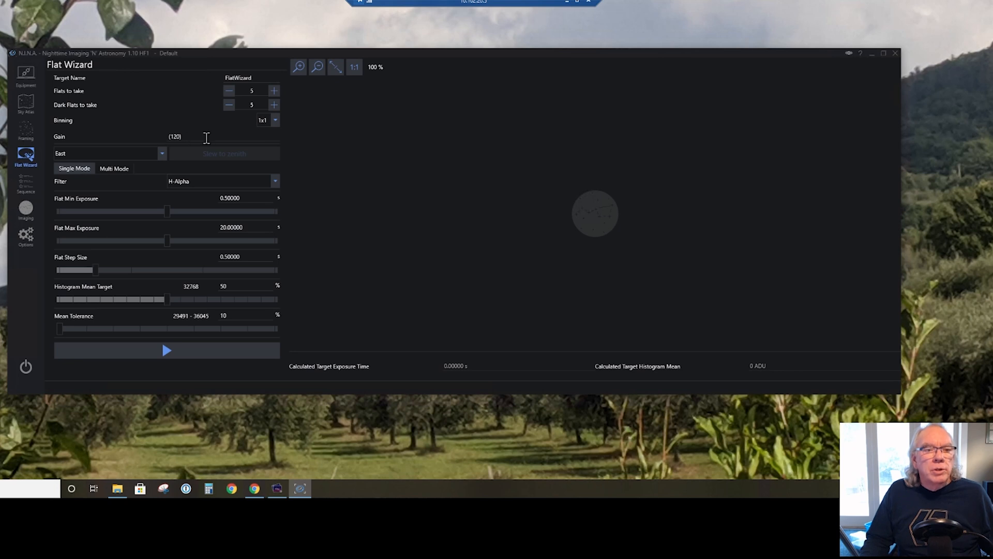
mouse_move(424, 216)
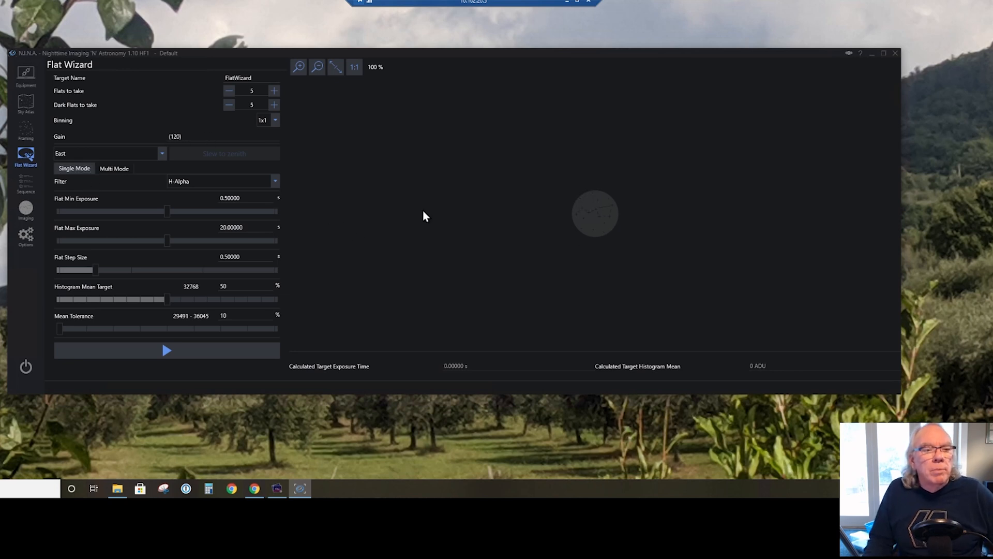
mouse_move(512, 268)
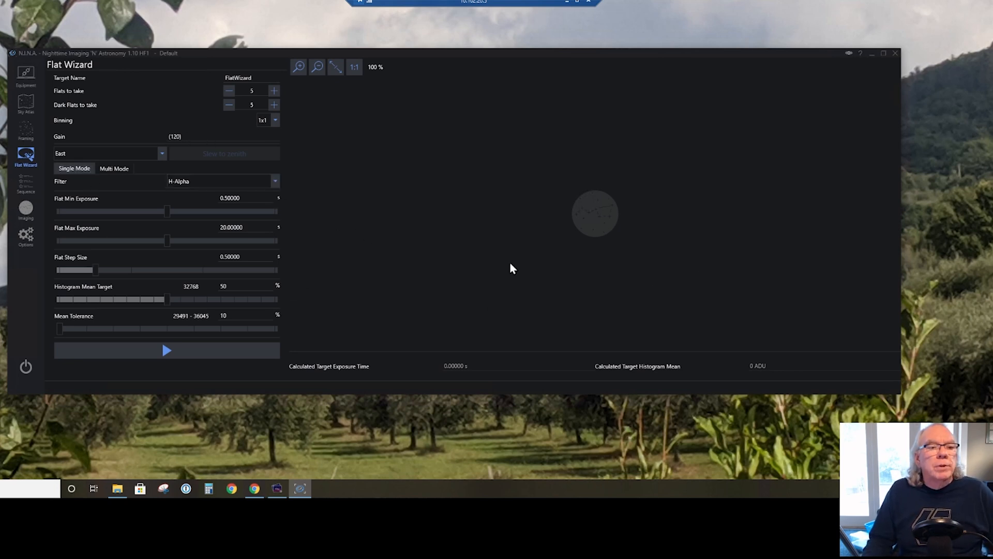
mouse_move(143, 208)
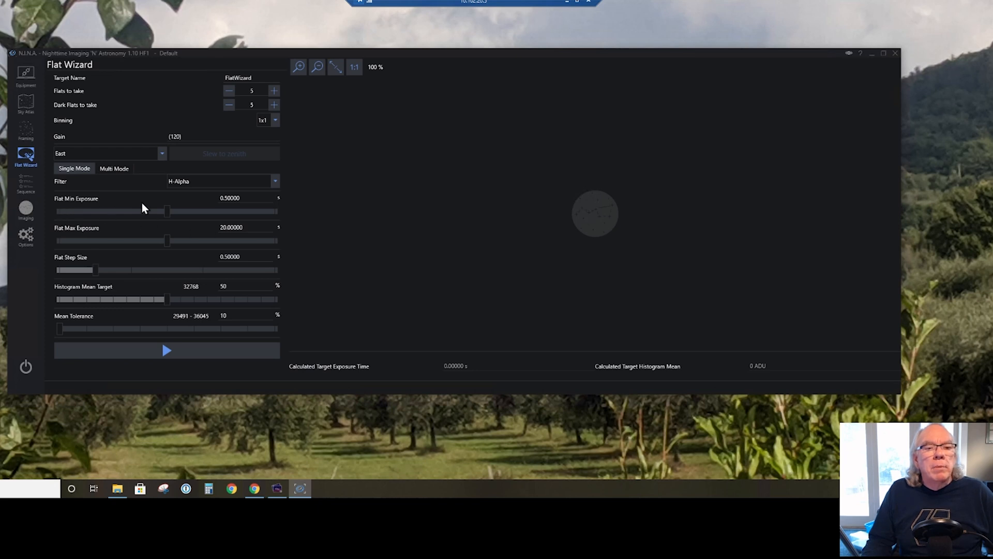
mouse_move(276, 215)
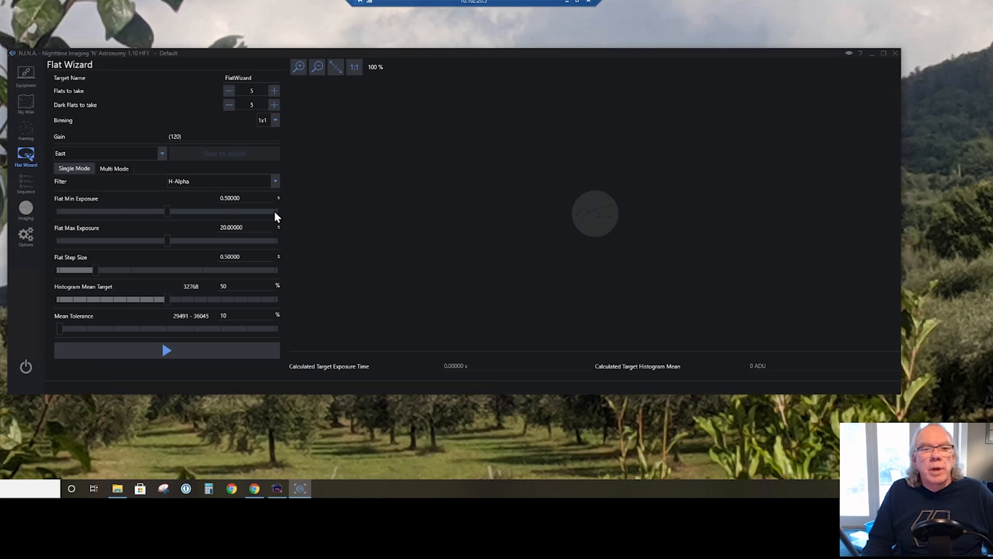
mouse_move(67, 235)
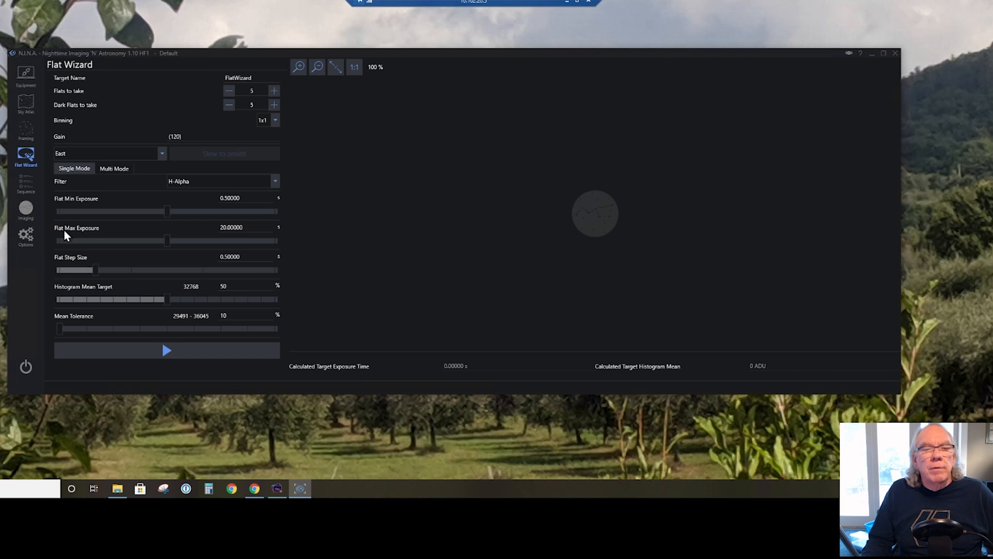
mouse_move(275, 241)
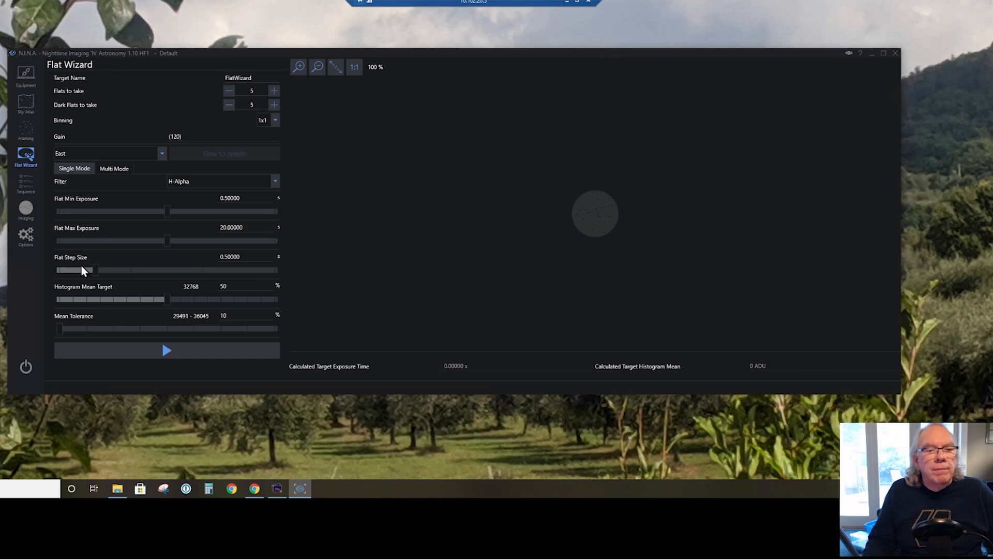
mouse_move(113, 266)
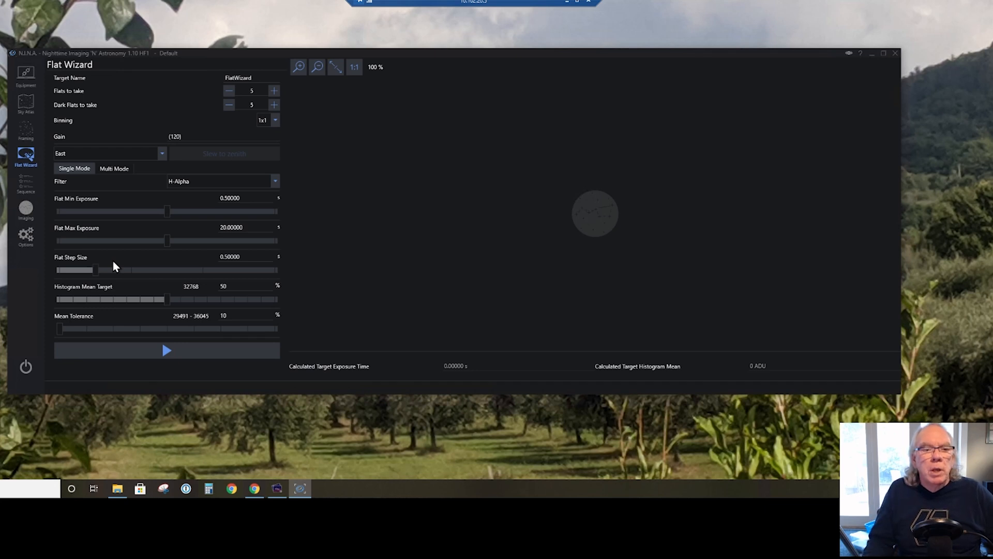
mouse_move(227, 379)
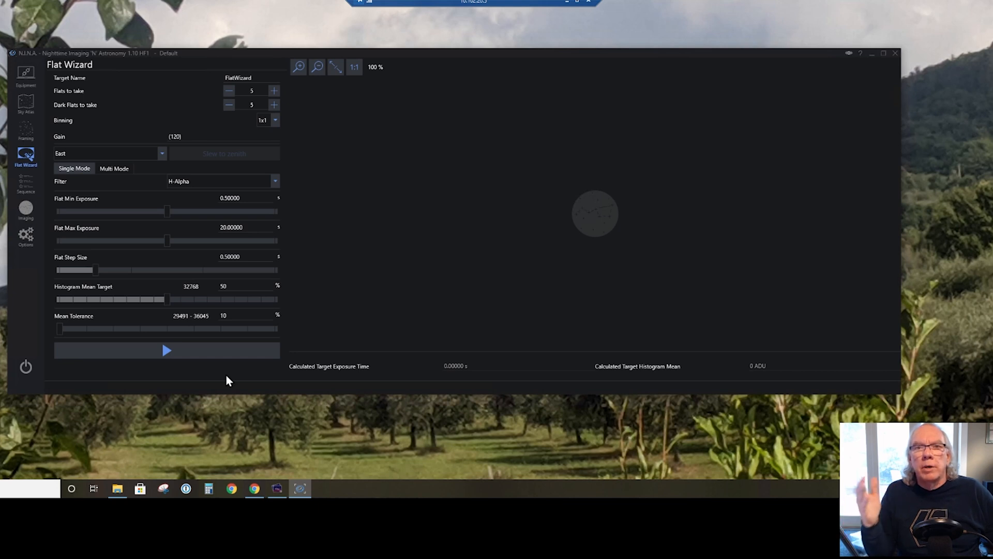
mouse_move(328, 343)
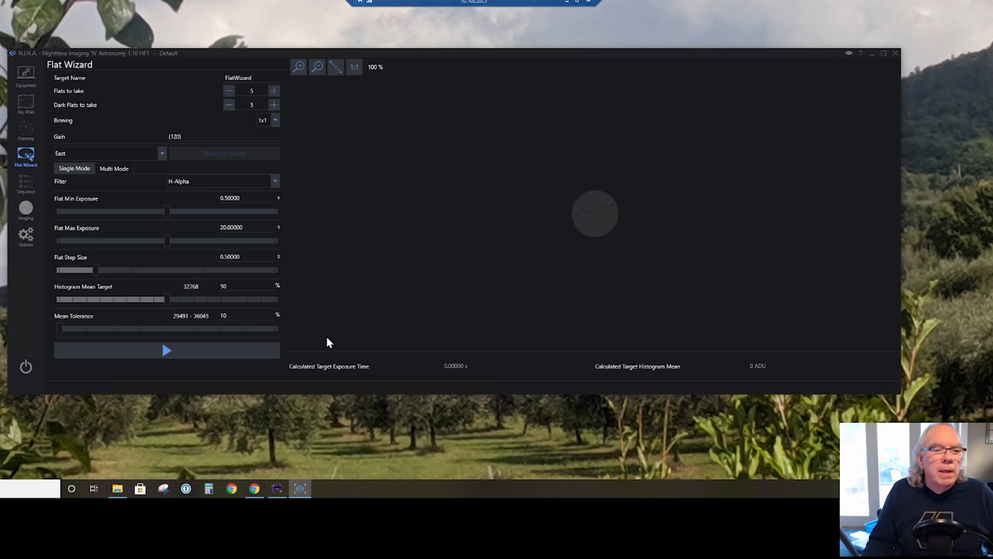
mouse_move(87, 298)
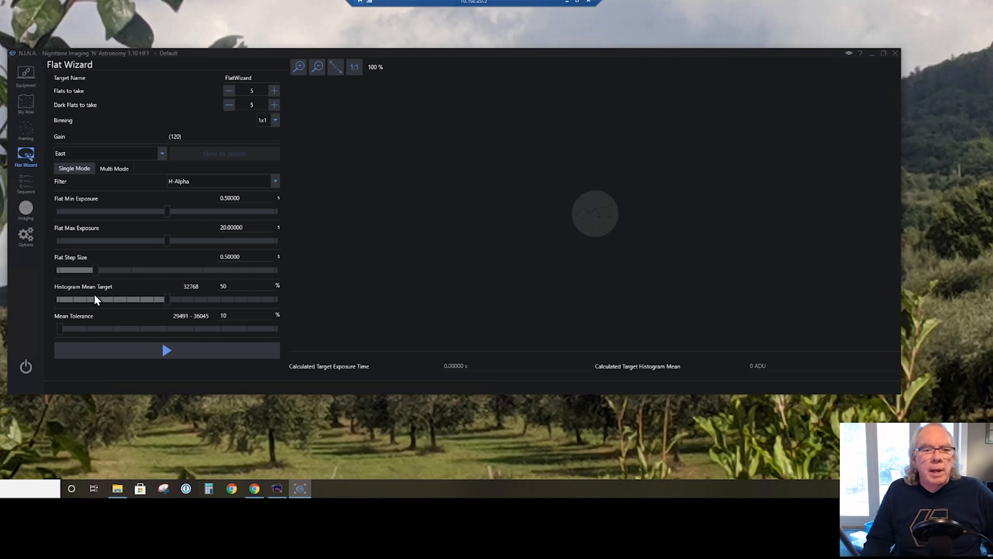
mouse_move(105, 304)
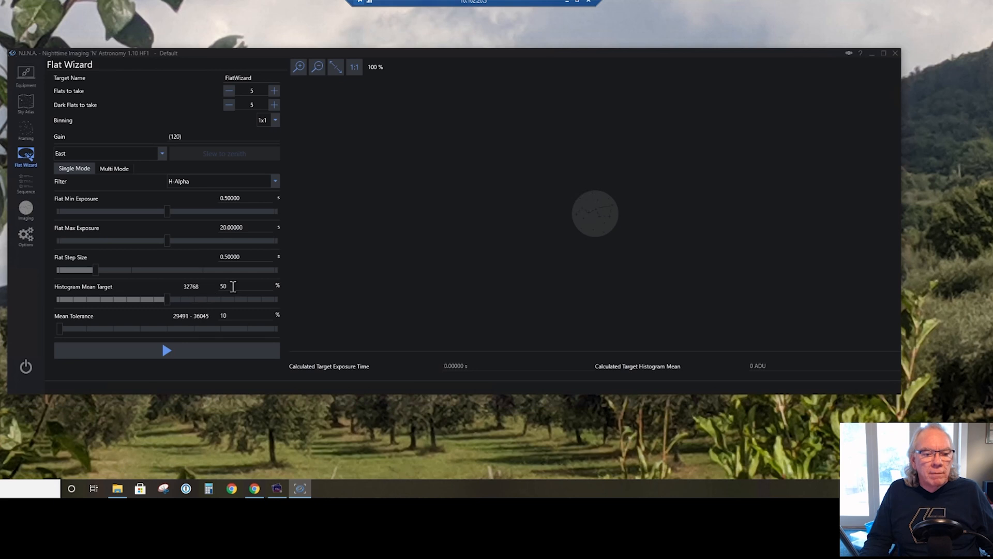
mouse_move(239, 316)
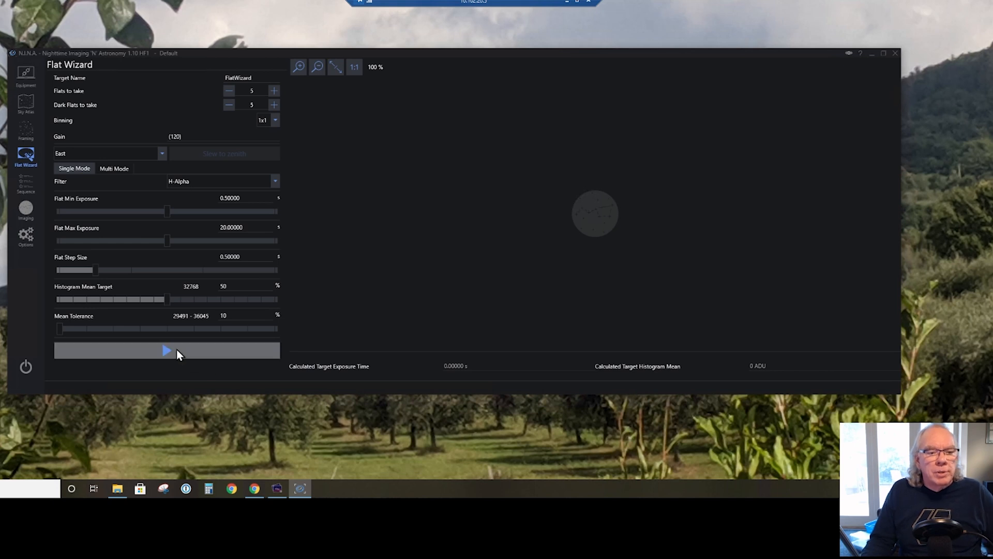
Run the Flat Wizard for five H-Alpha flats, then confirm the scope is covered for dark flats
left_click(166, 351)
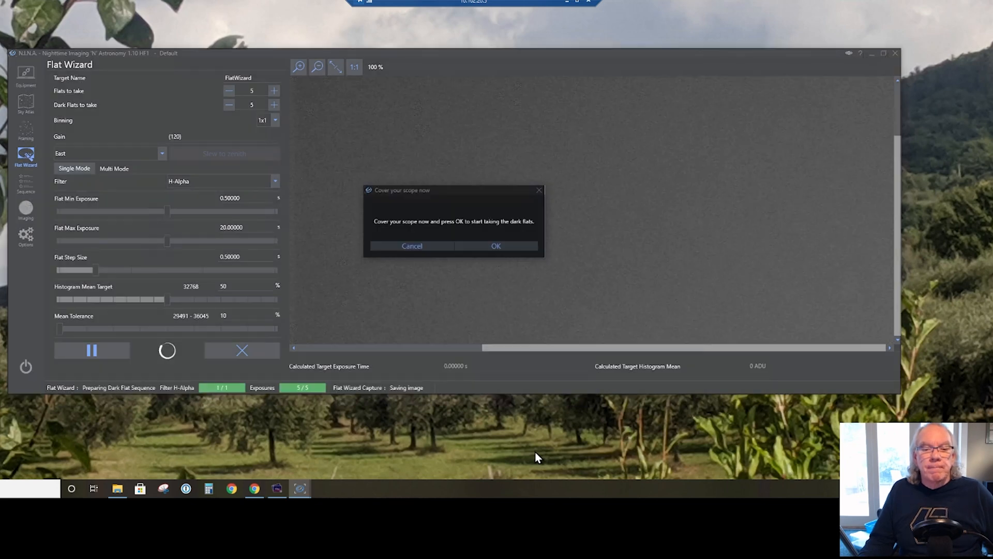
mouse_move(531, 417)
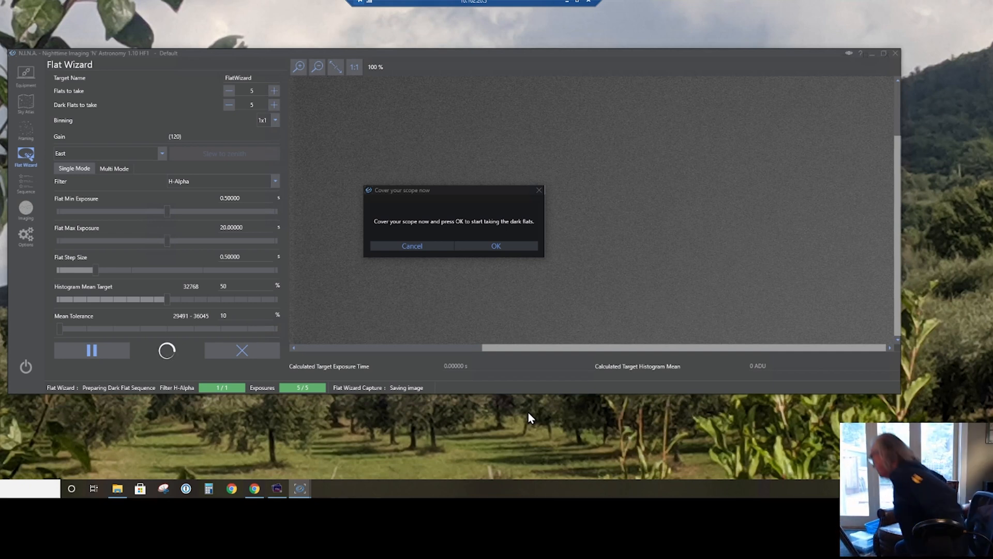
mouse_move(495, 246)
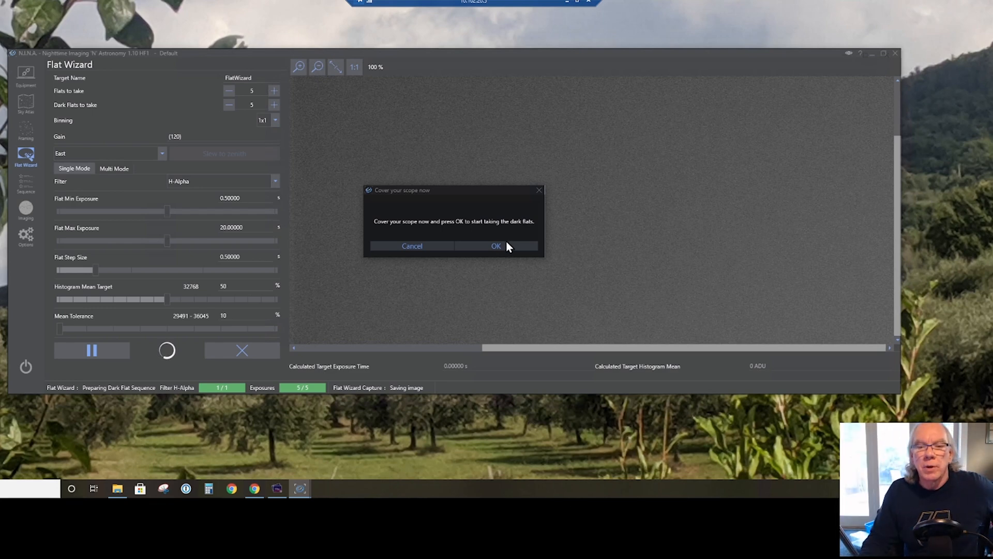
left_click(495, 246)
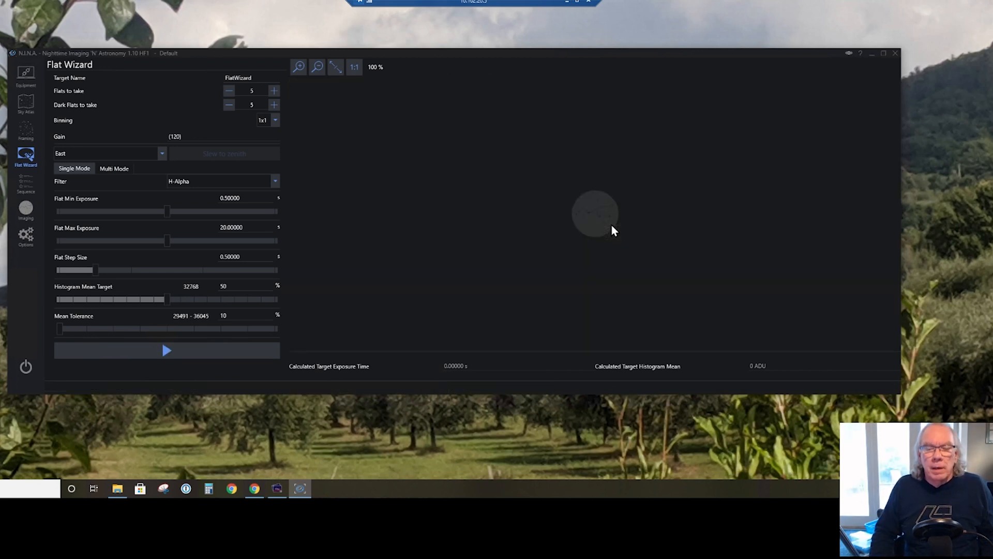
left_click(166, 350)
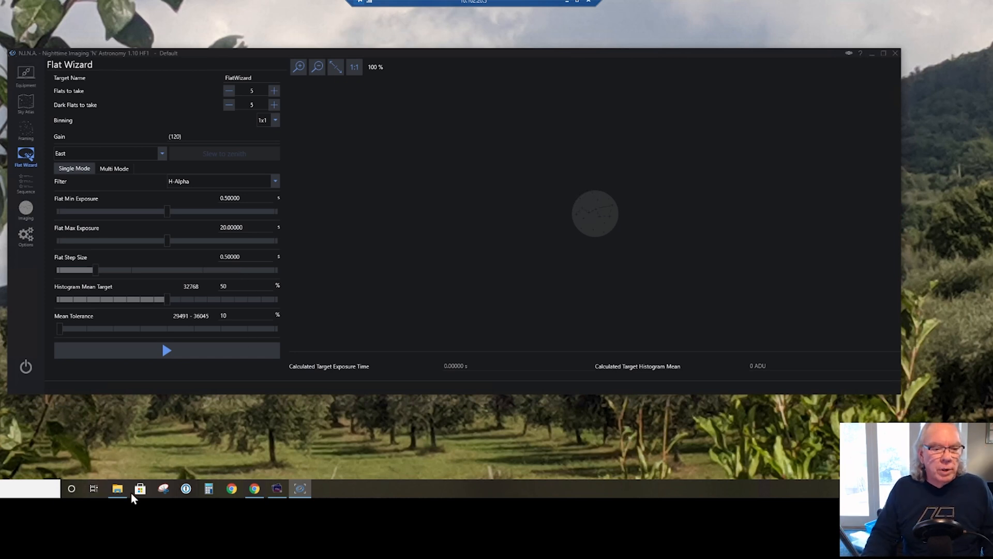
Browse File Explorer into the NINIA FLAT folder down to the newest 4:07 PM H-Alpha flats
left_click(117, 488)
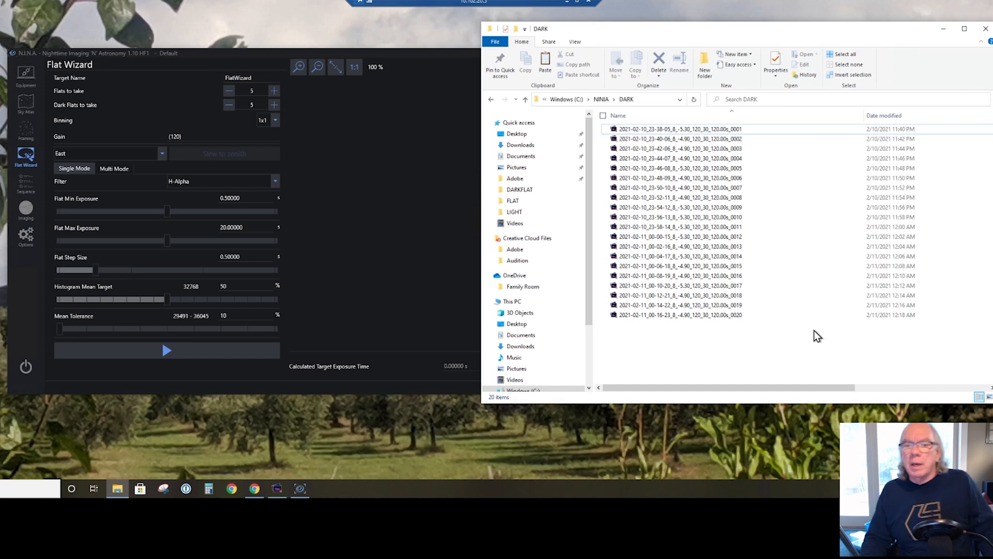
mouse_move(813, 335)
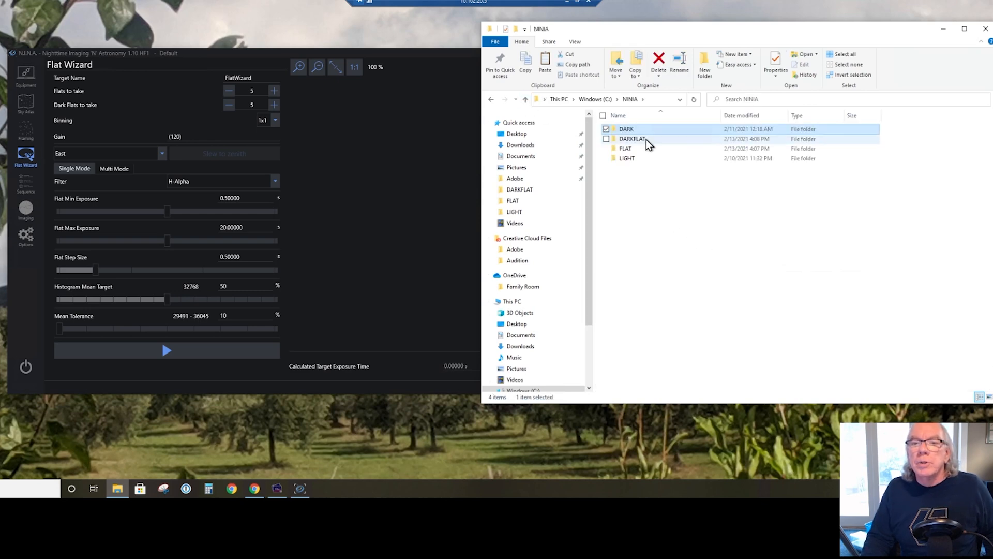
double_click(625, 148)
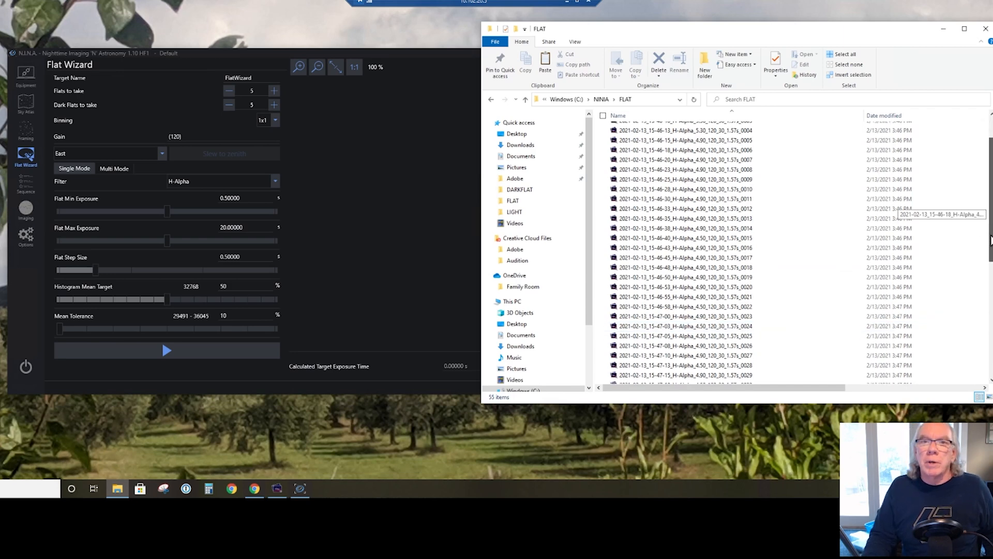
scroll("down", 3)
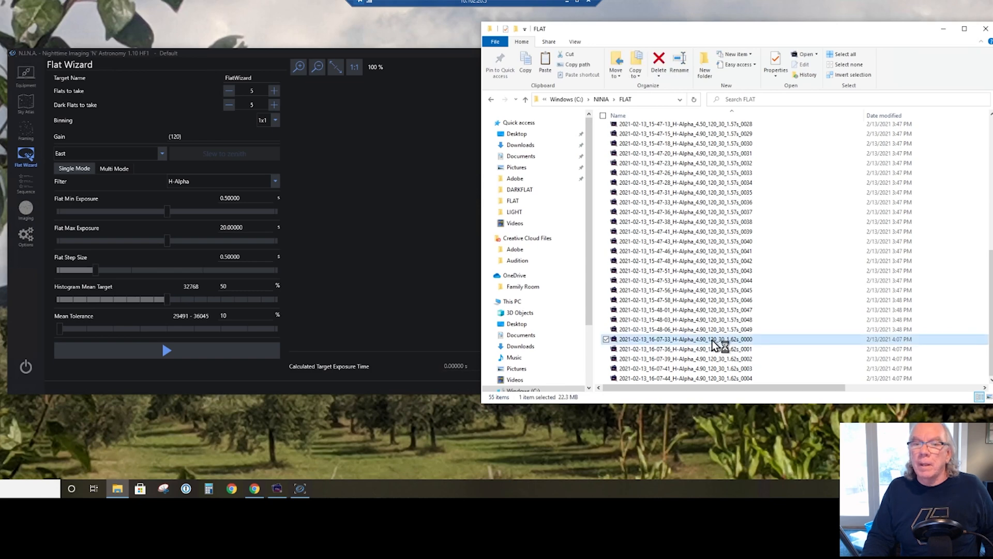
View the new H-Alpha flats 4/55 through 8/55 in ASIFitsView, checking each histogram peak
double_click(686, 339)
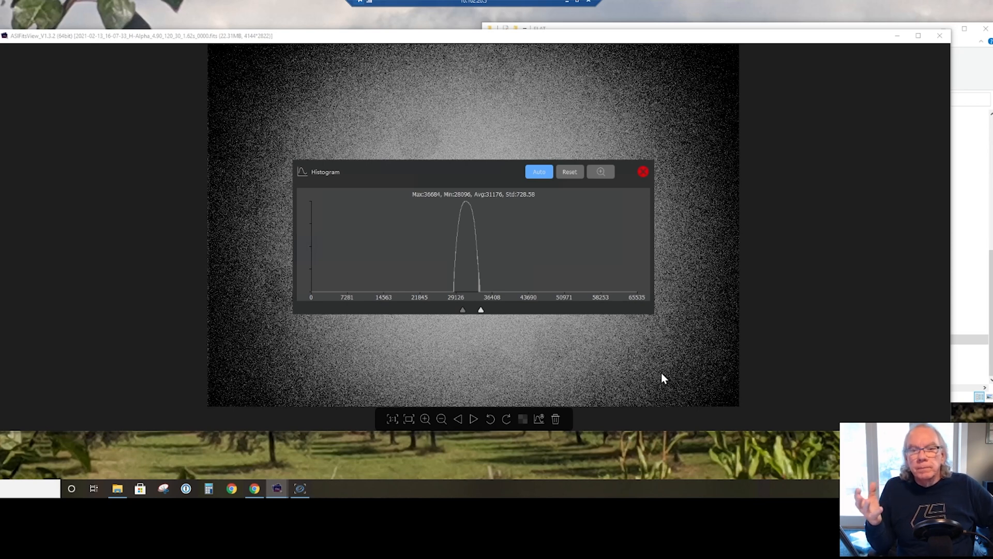
mouse_move(500, 201)
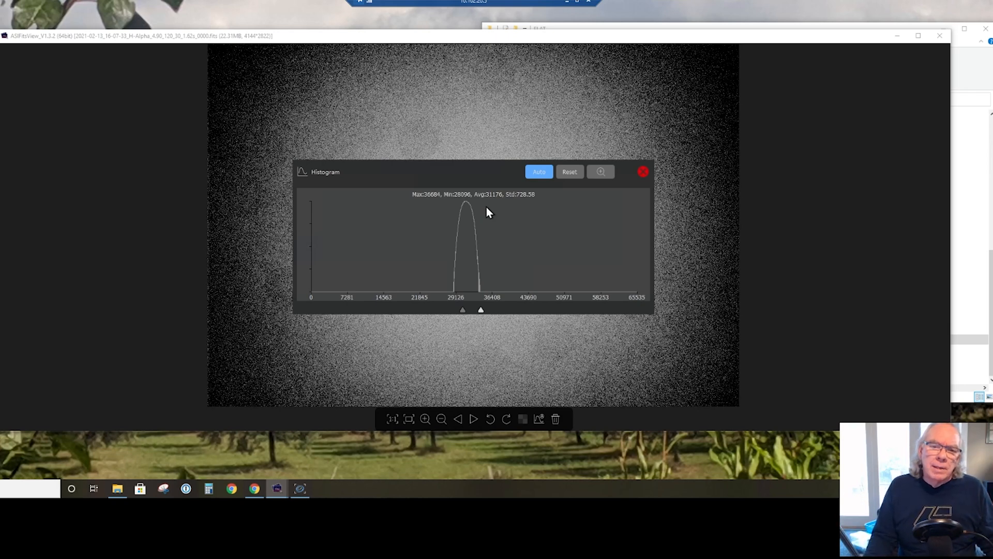
mouse_move(496, 328)
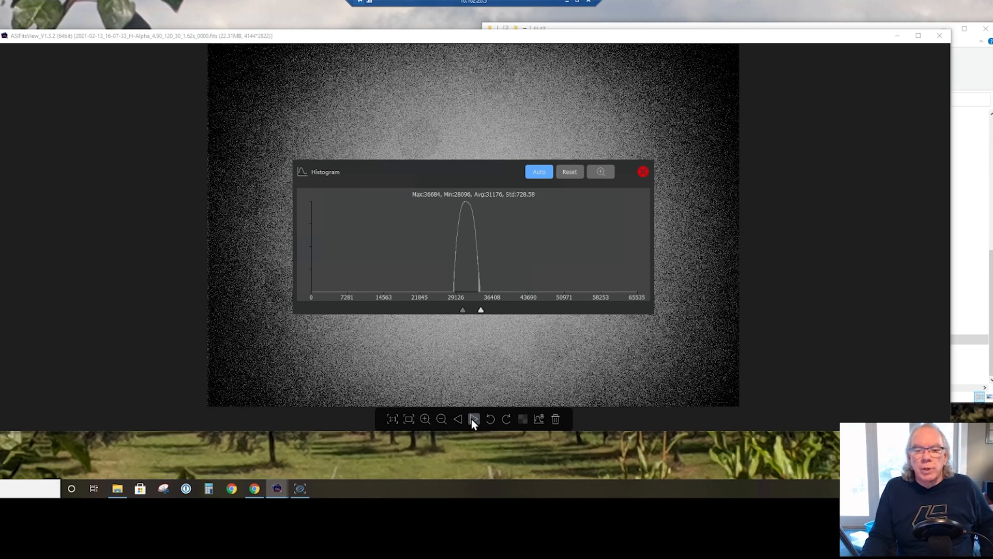
left_click(473, 419)
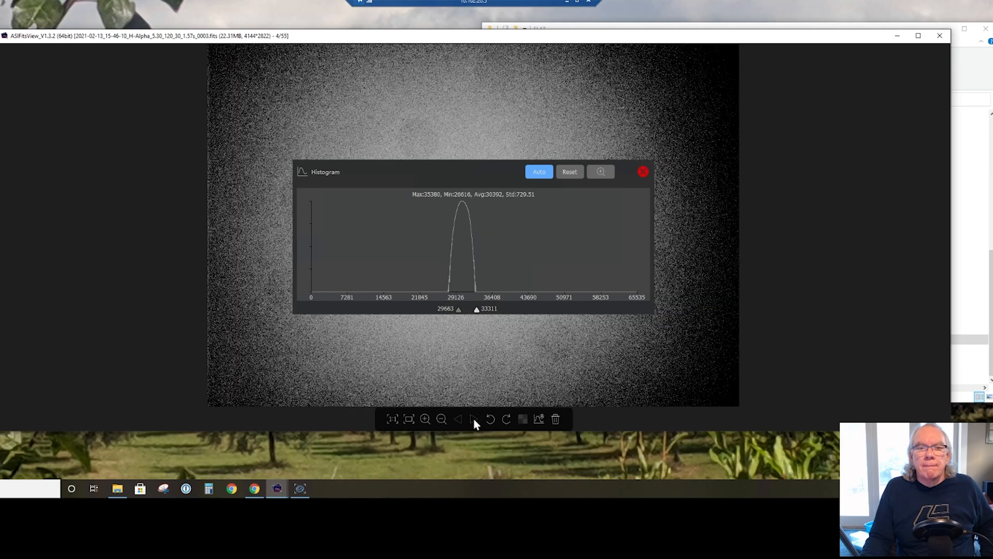
left_click(474, 419)
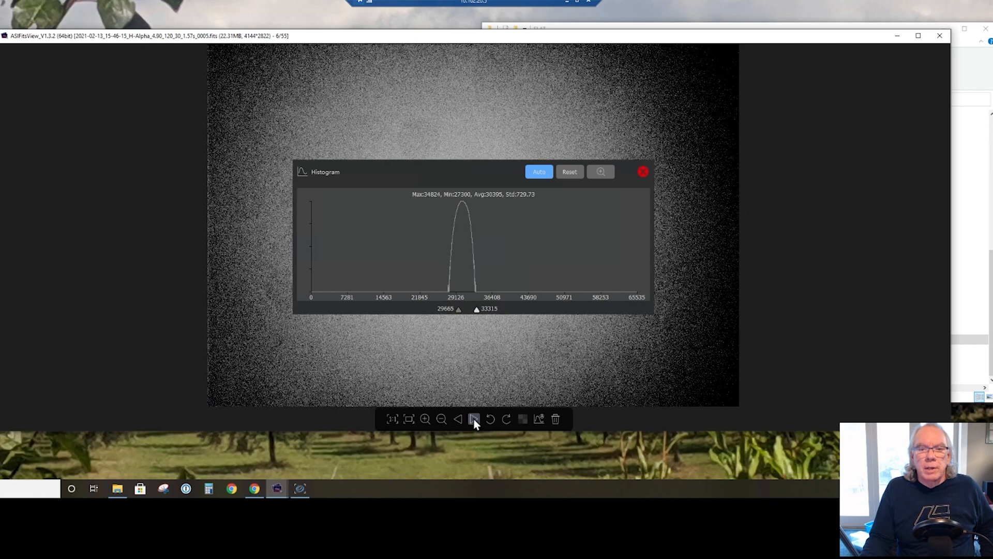
left_click(474, 418)
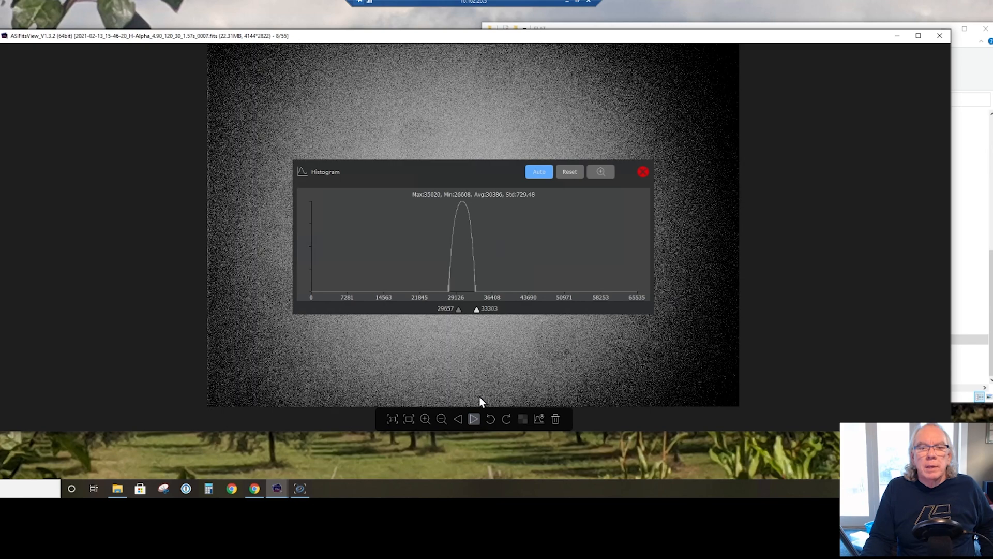
left_click(457, 419)
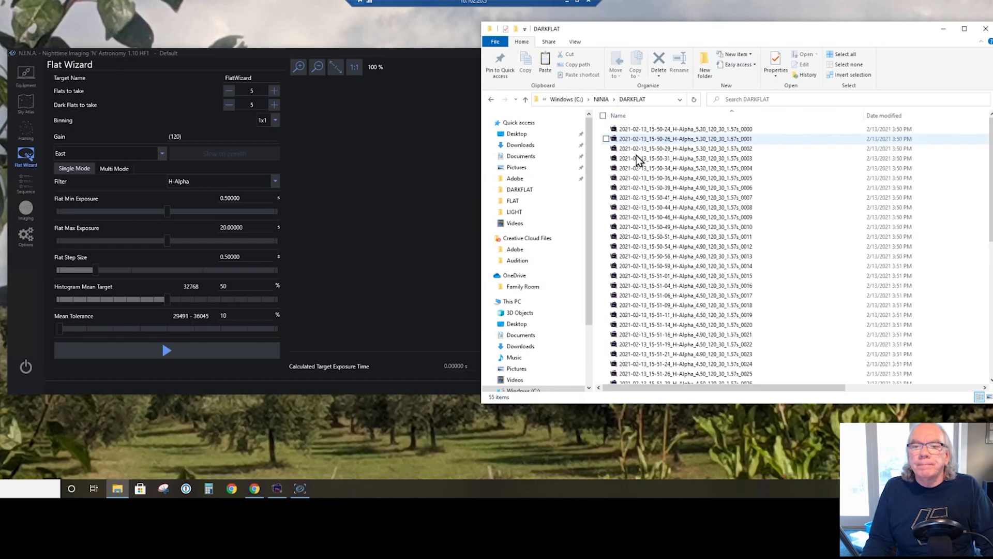
From the DARKFLAT folder, load the newest 16-08-22 H-Alpha dark flat into ASIFitsView
scroll("down", 3)
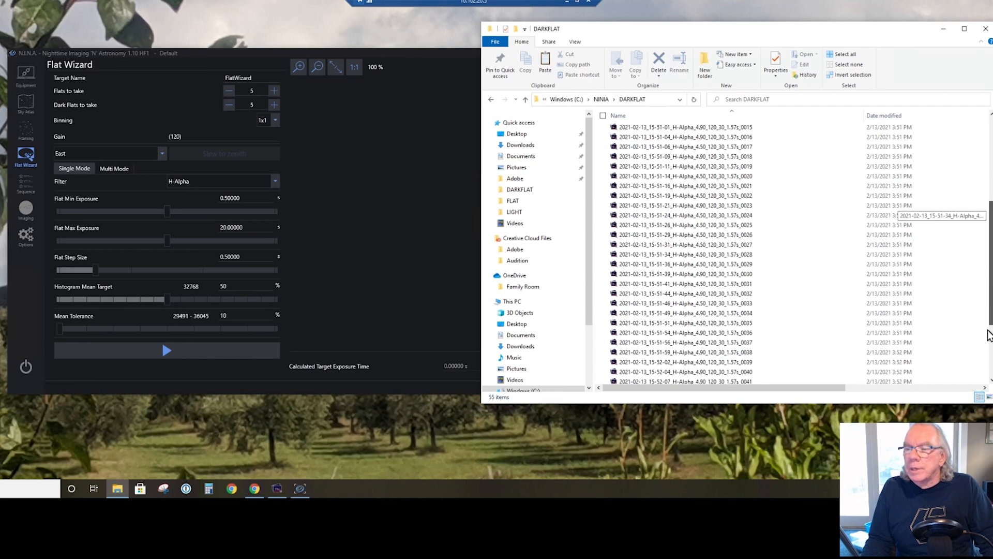
scroll("down", 3)
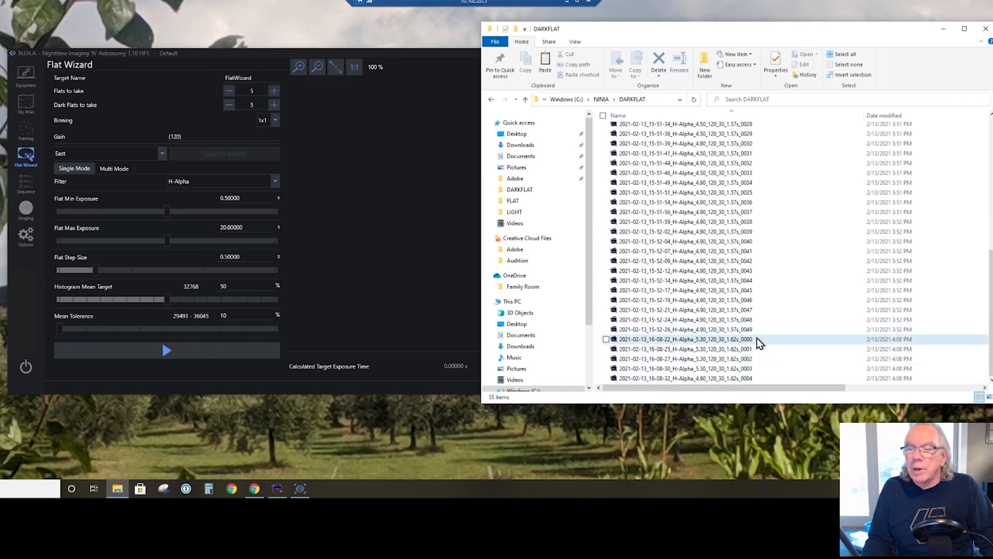
double_click(686, 339)
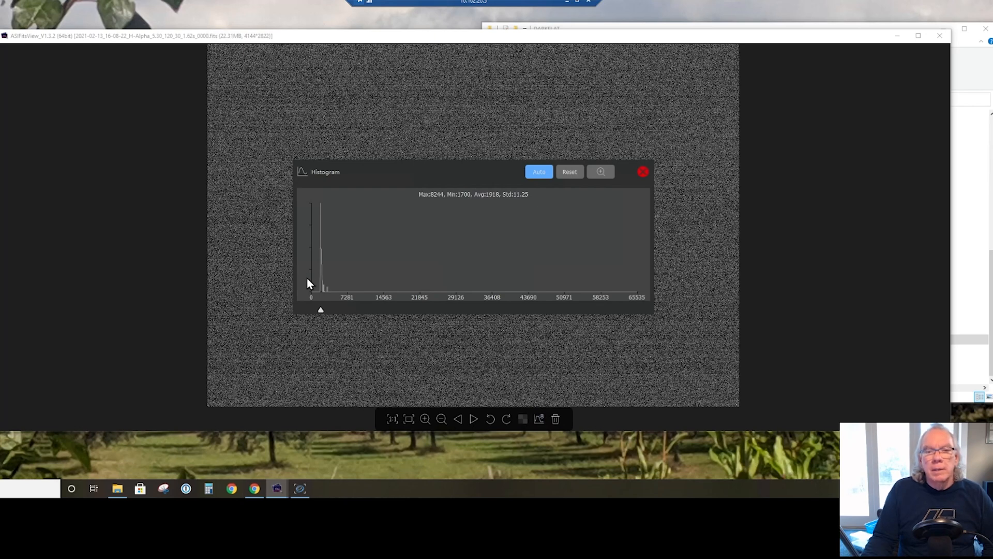
mouse_move(518, 201)
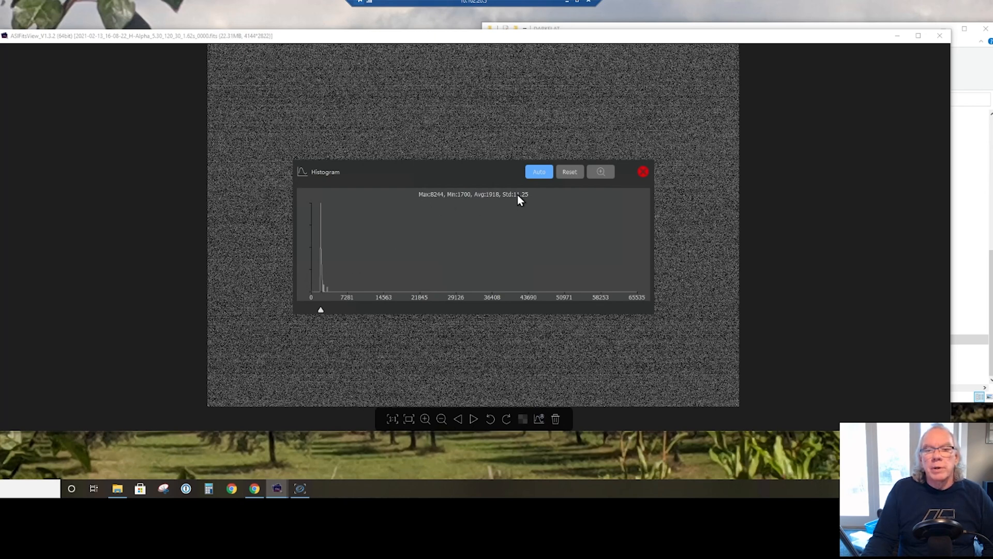
mouse_move(499, 423)
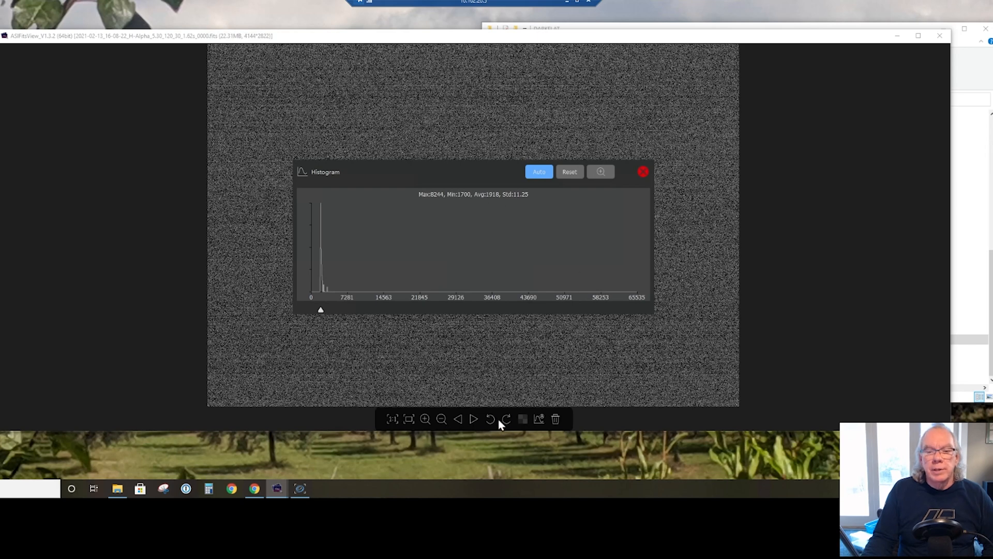
Step through dark flats to frame 6 of 55, each a narrow spike averaging about 1917 counts
left_click(474, 419)
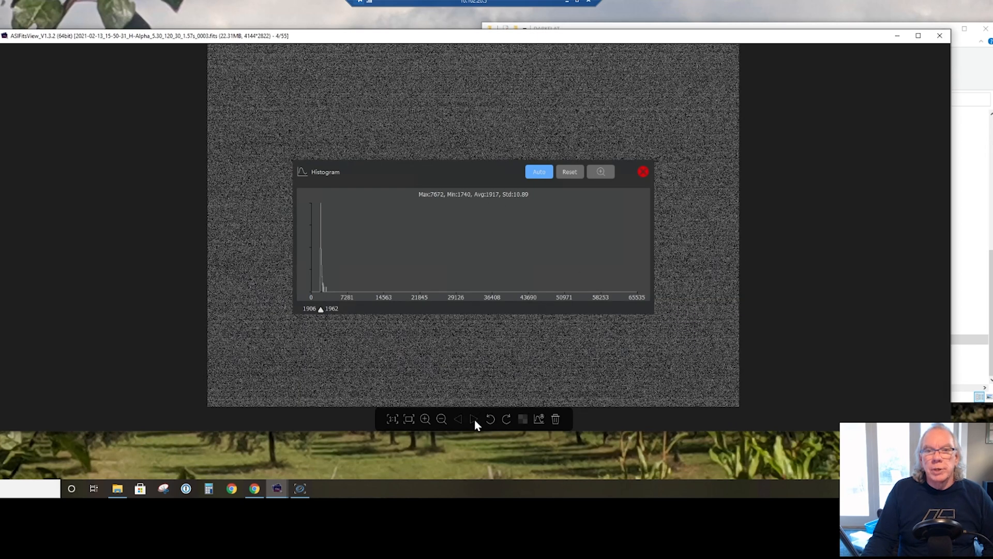
left_click(475, 419)
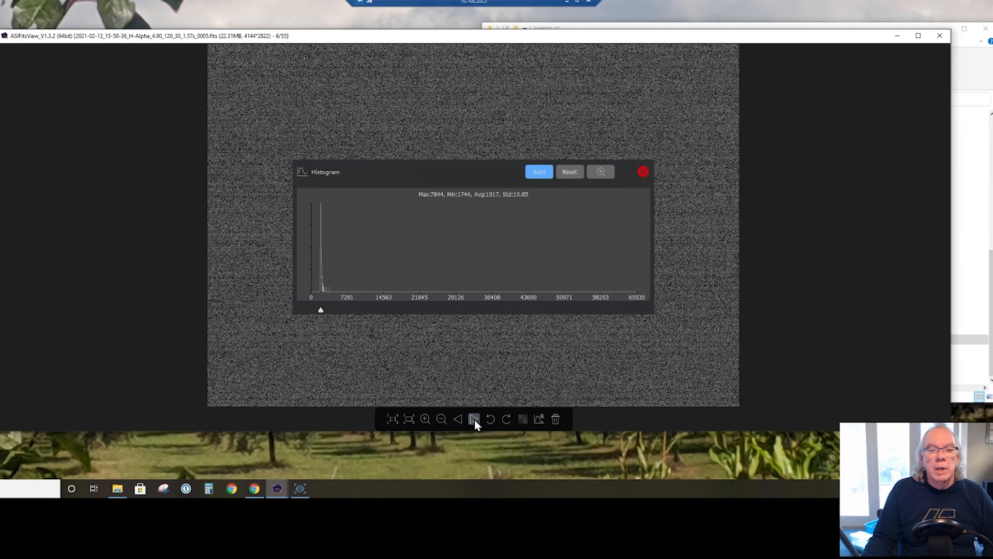
mouse_move(335, 257)
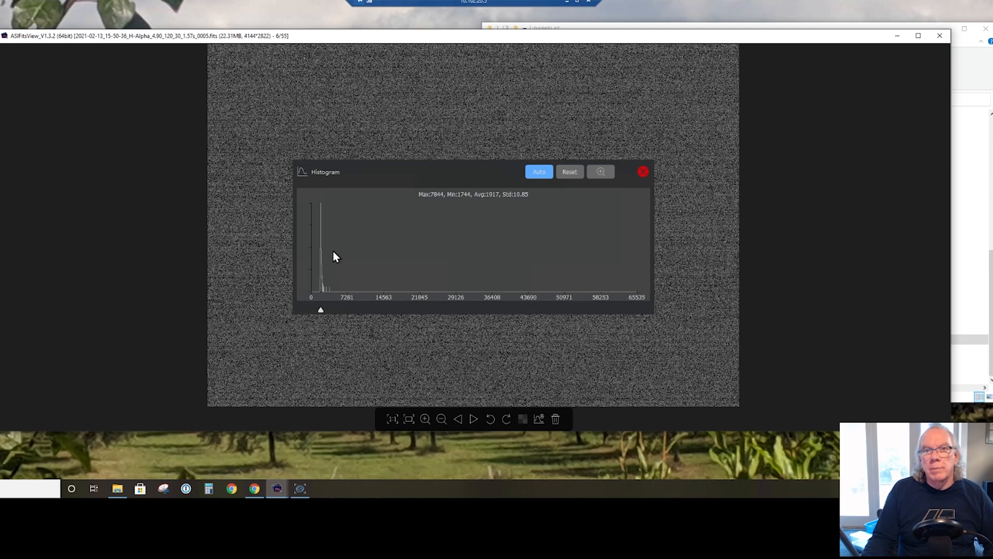
mouse_move(396, 272)
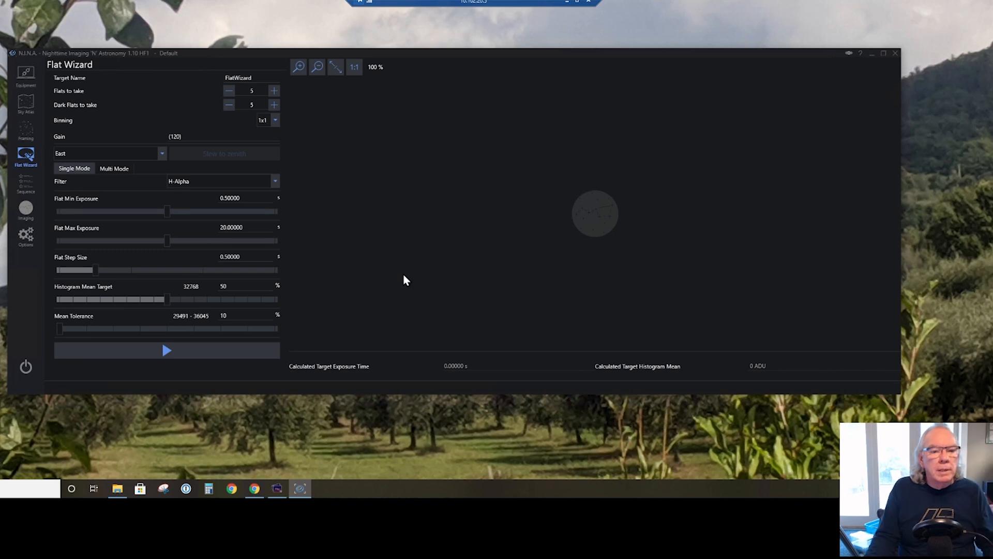
mouse_move(447, 272)
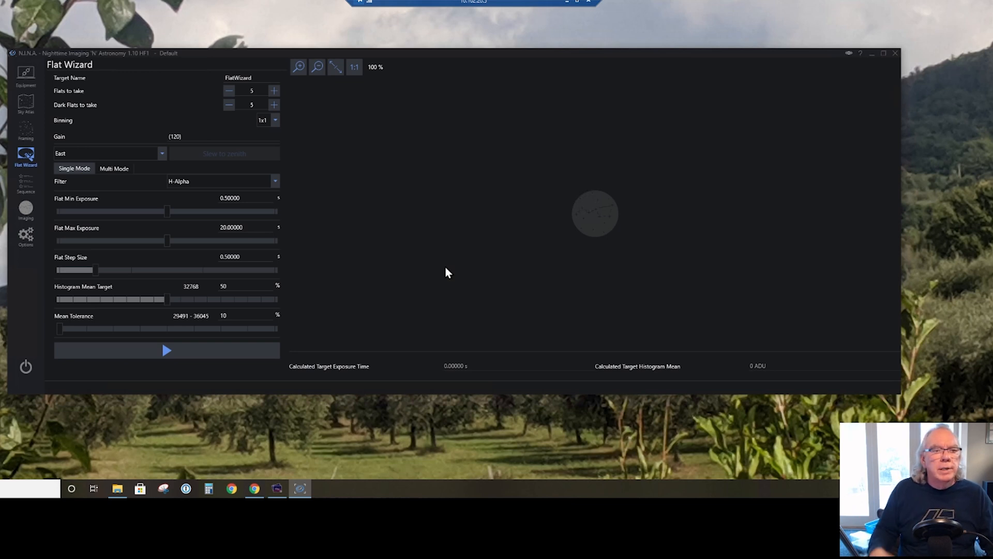
mouse_move(503, 239)
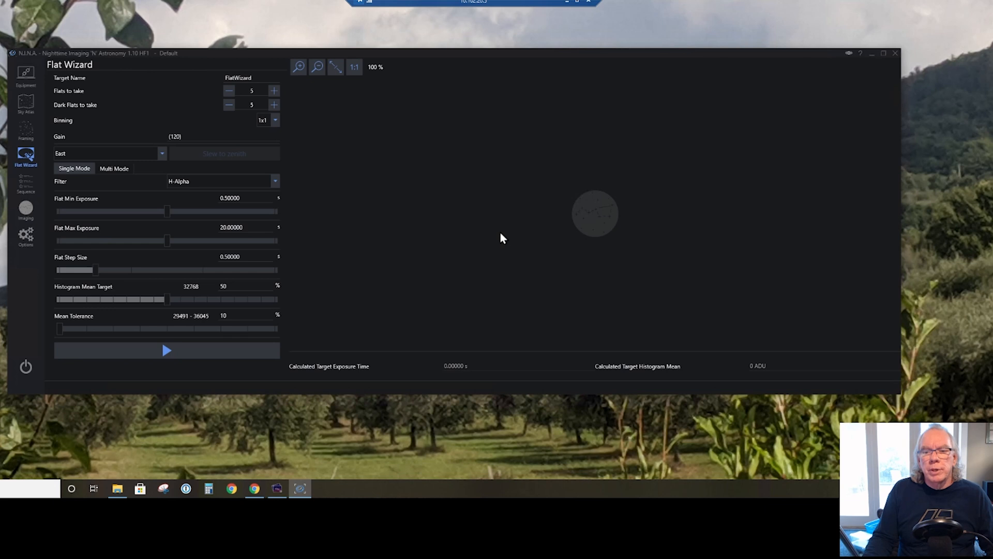
Switch from the Flat Wizard to the Equipment page showing the ZWO FilterWheel details
left_click(25, 74)
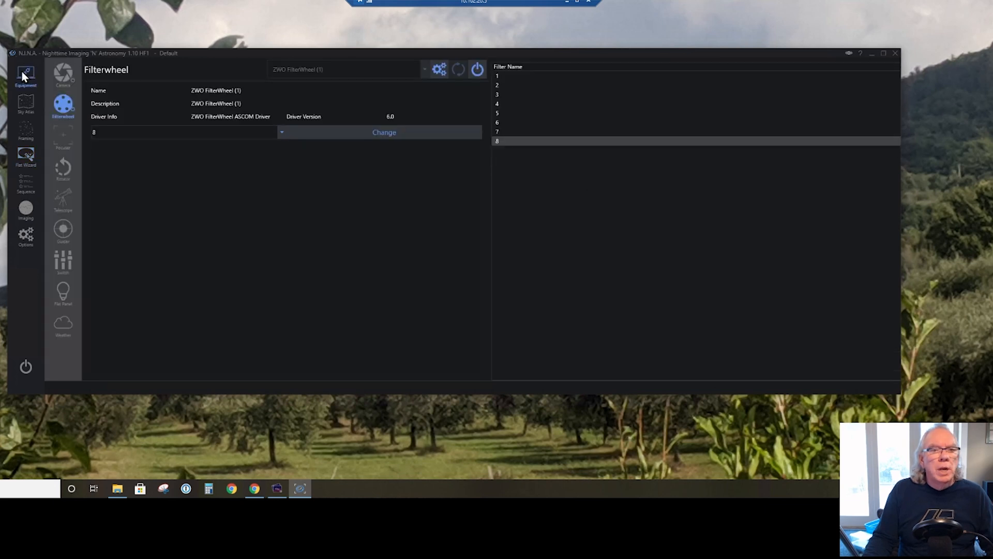
Show the ZWO ASI294MM Pro camera details with cooler power and chip temperature charts
left_click(63, 75)
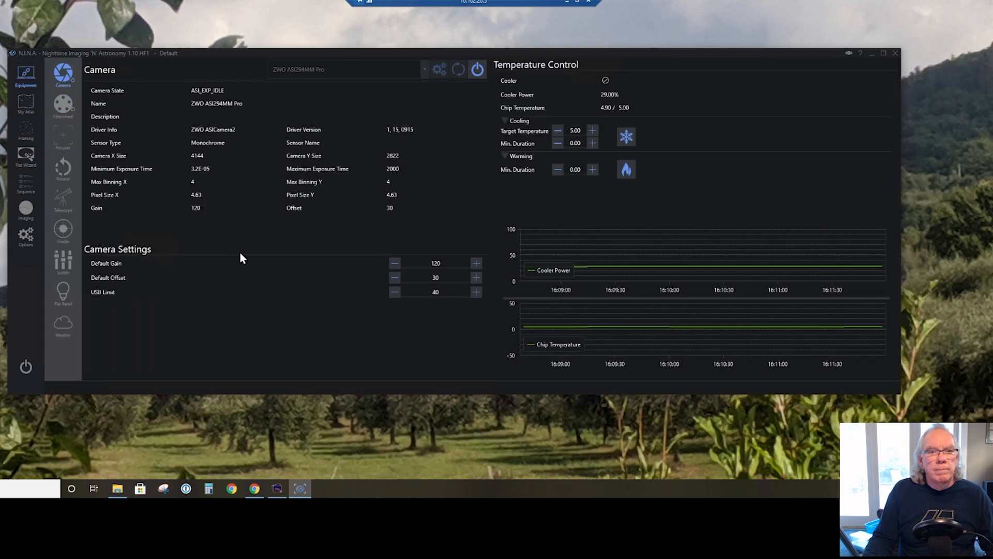
mouse_move(275, 329)
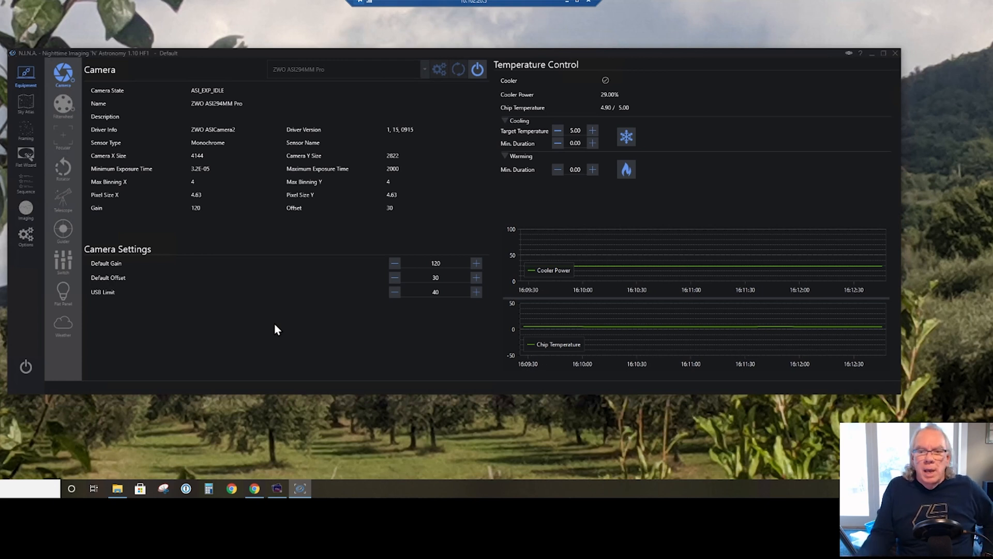
mouse_move(317, 379)
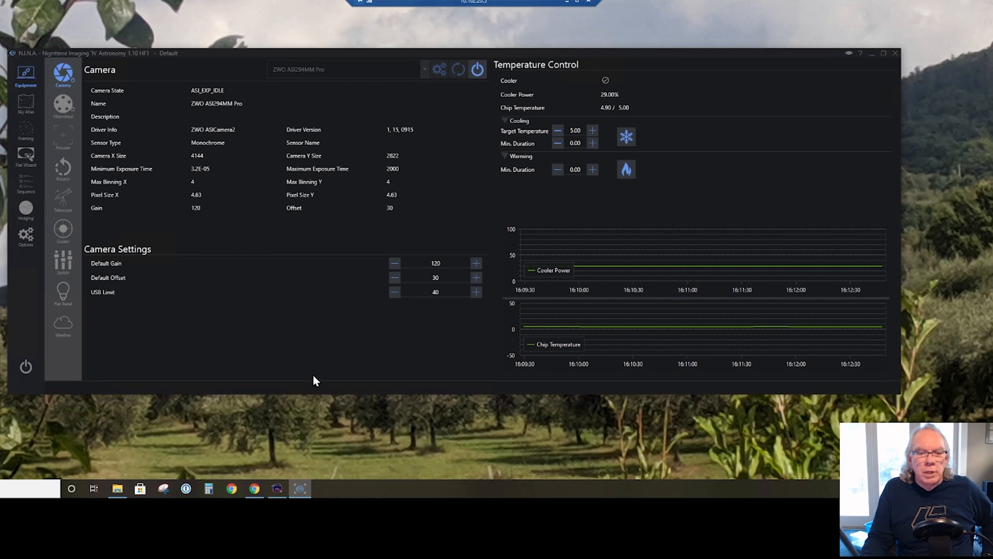